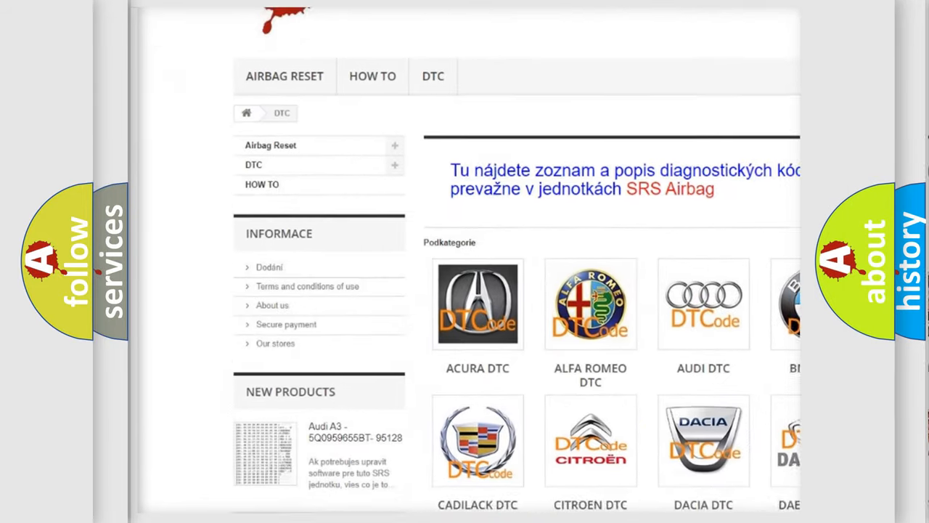
scroll(down, 3)
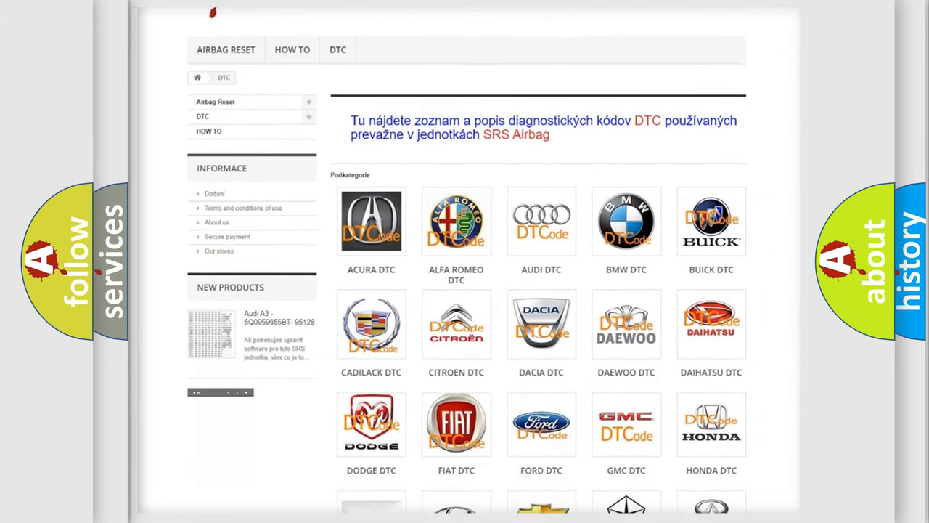
scroll(down, 3)
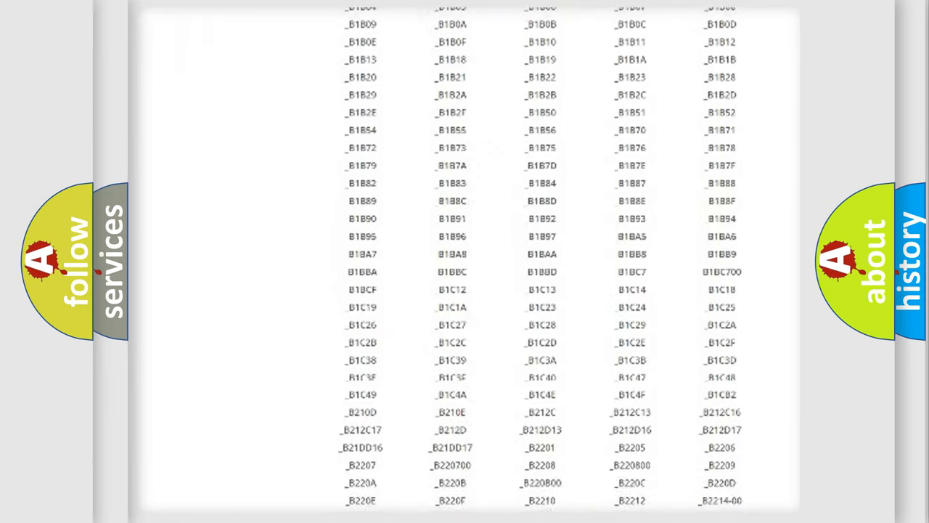
scroll(down, 3)
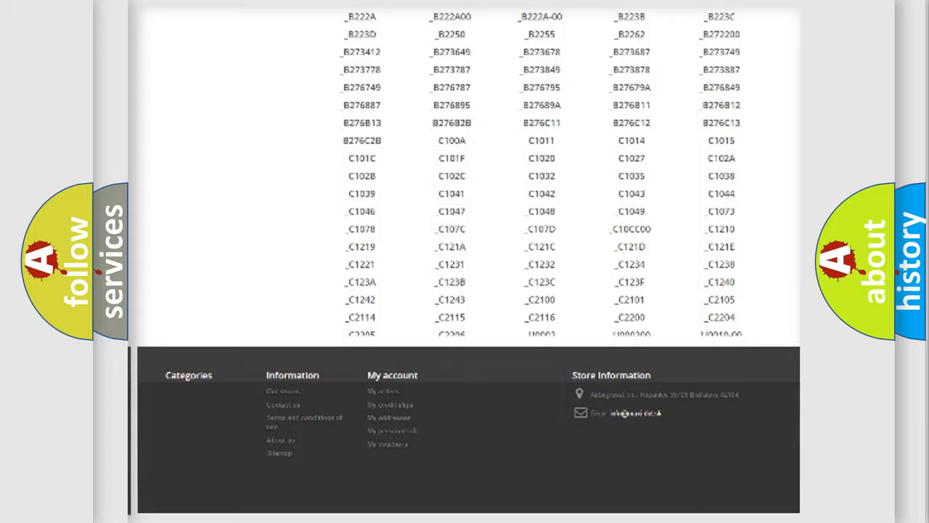
scroll(up, 3)
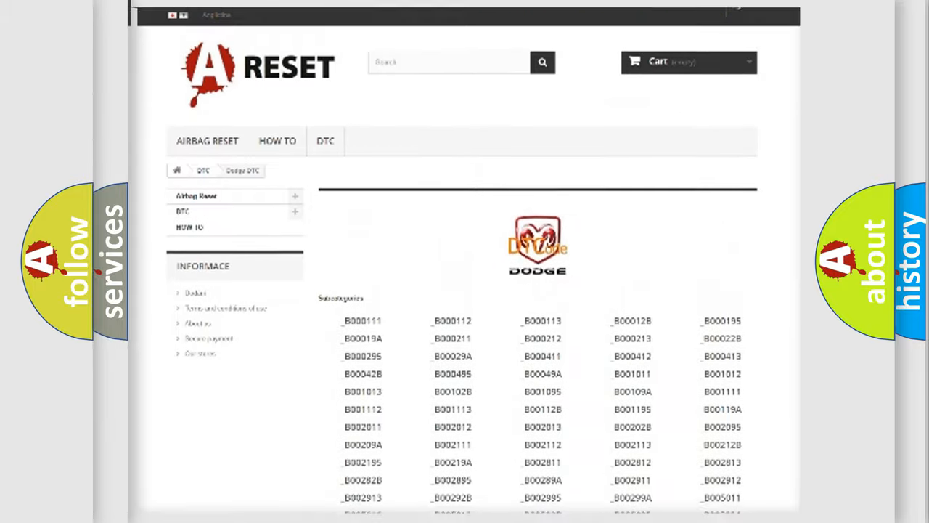